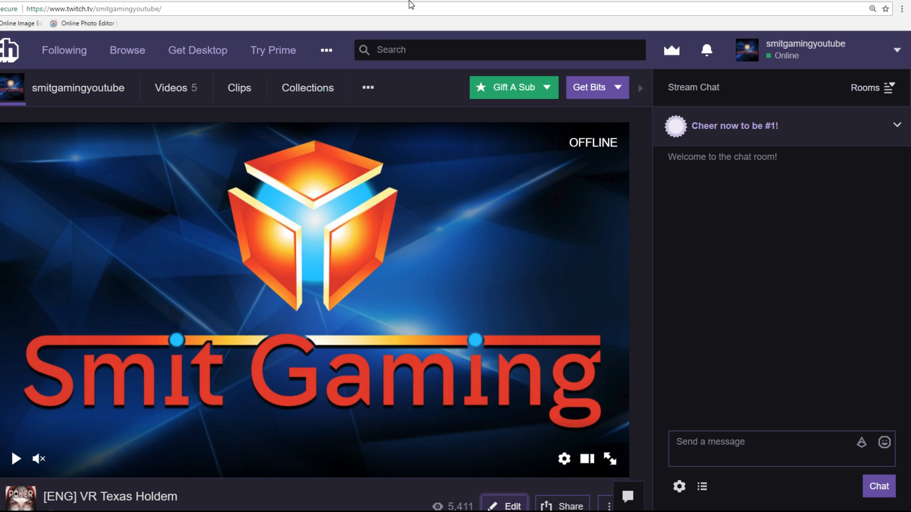
mouse_move(673, 149)
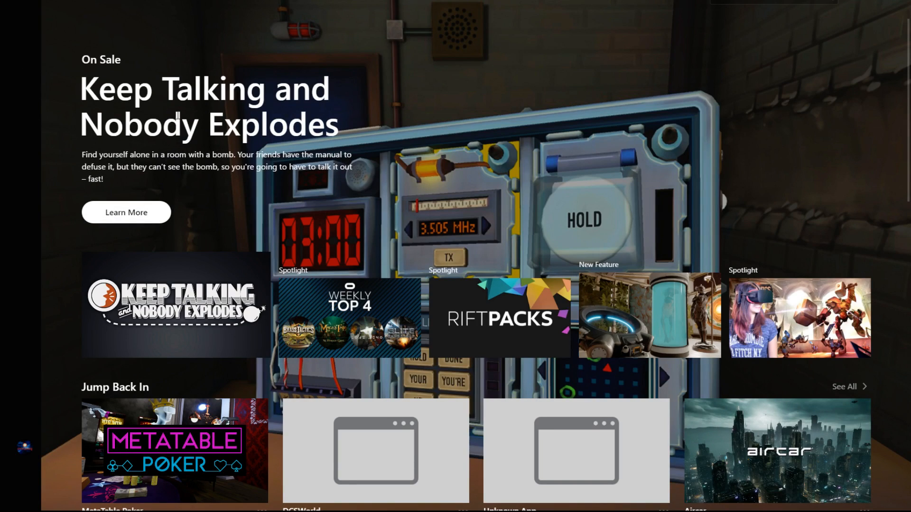
mouse_move(71, 117)
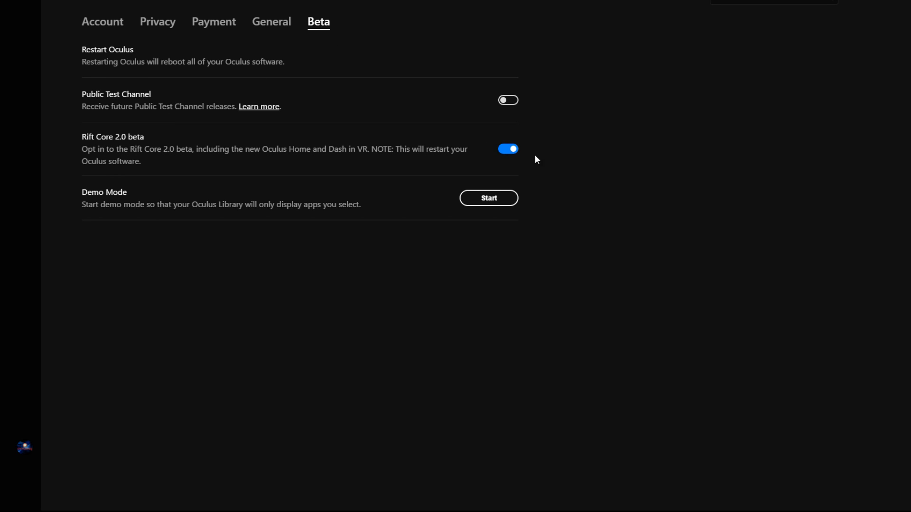
mouse_move(549, 158)
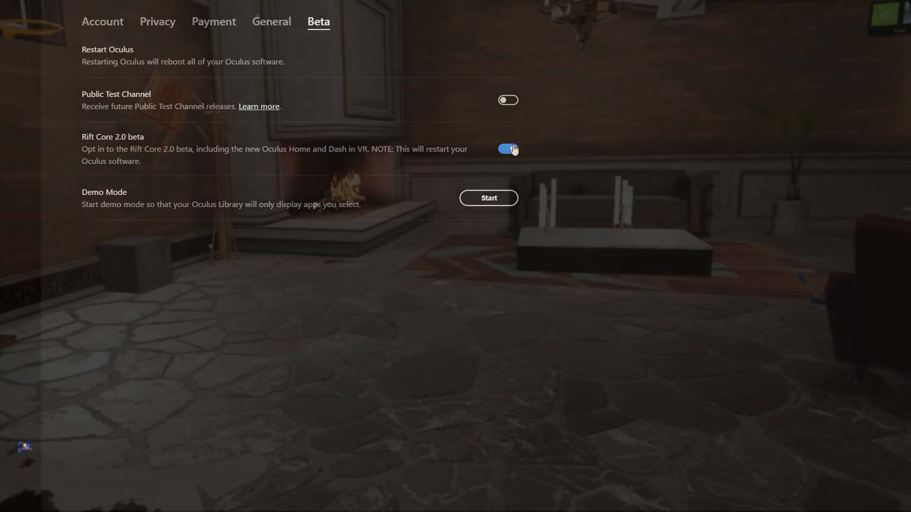
Enter the new Oculus Home virtual living room with the Rift Core 2.0 beta active.
click(507, 148)
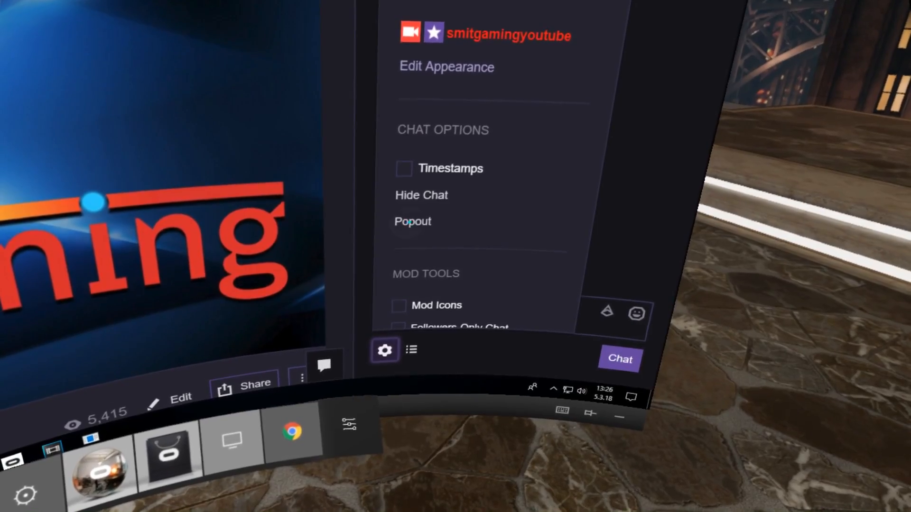
Show the Twitch Chat Options via the chat settings gear on Dash's mirrored desktop.
click(412, 222)
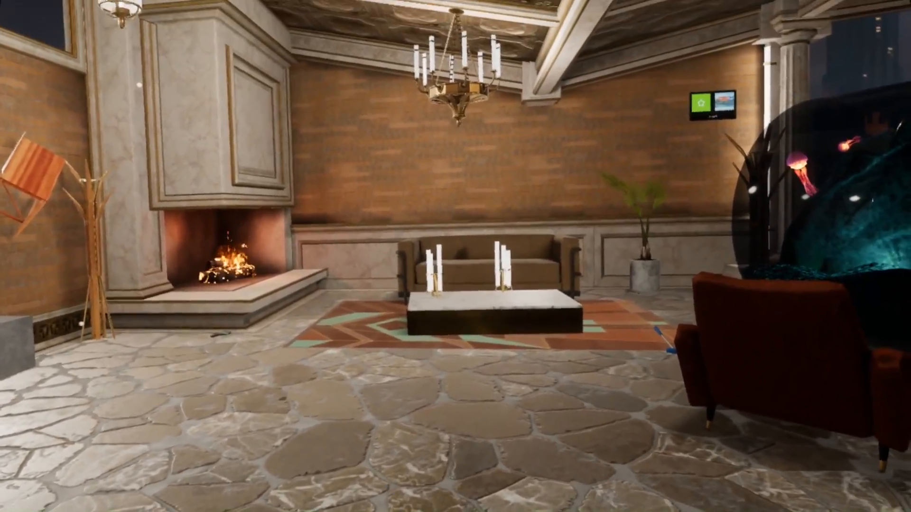
mouse_move(456, 256)
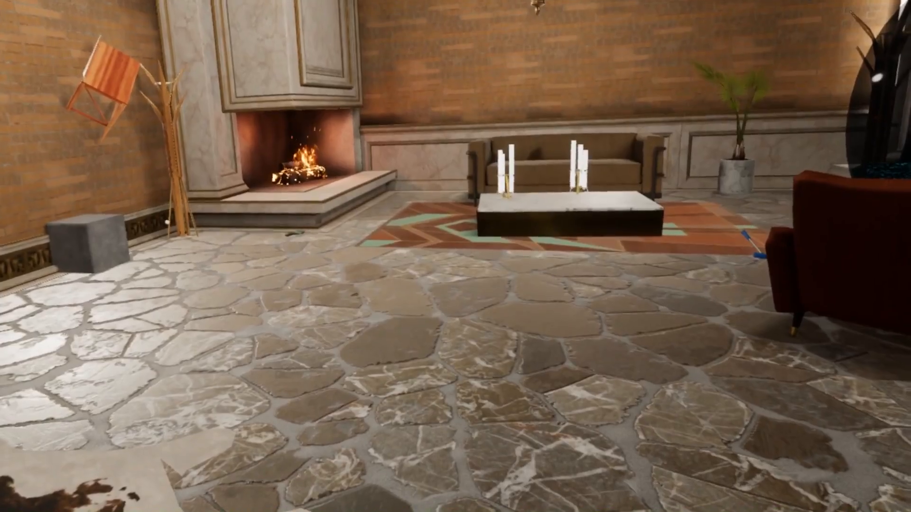